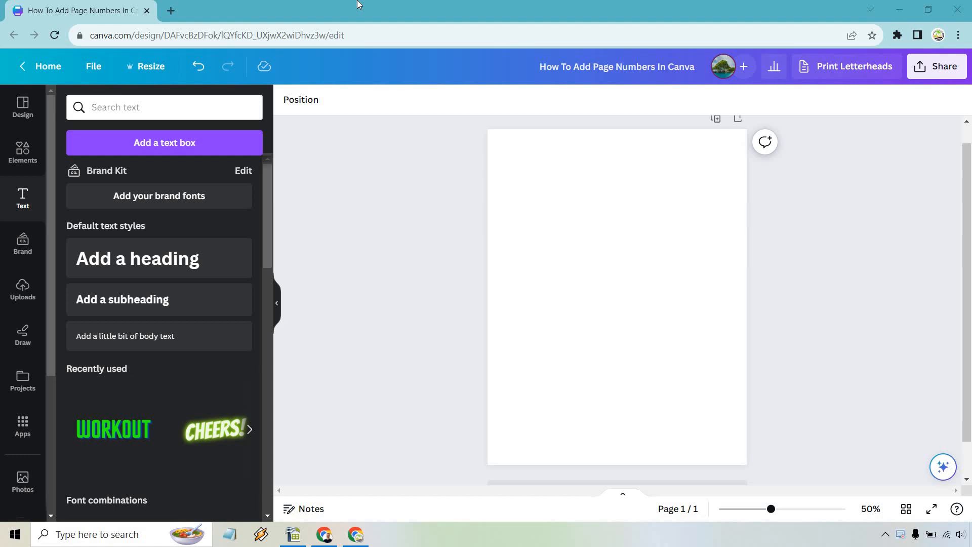
mouse_move(148, 266)
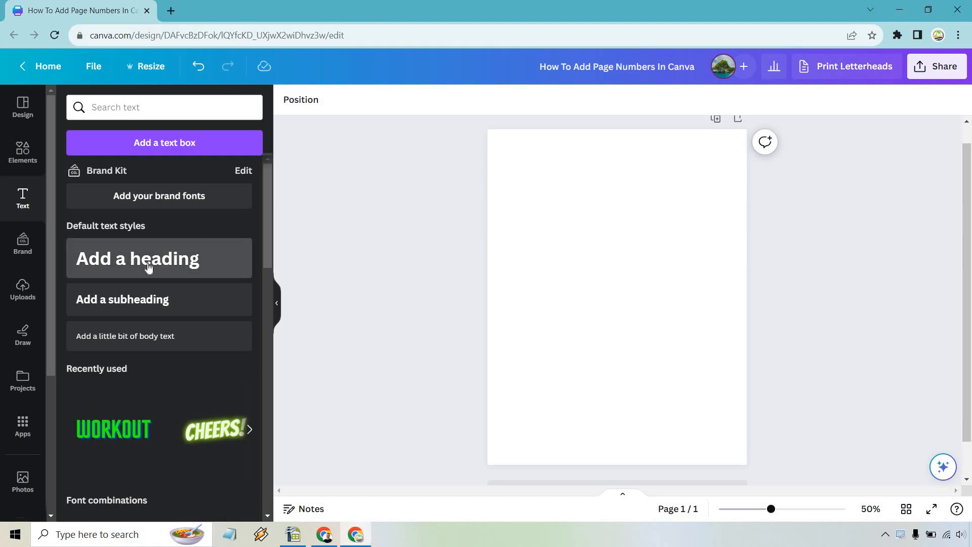
- Add a heading text box containing the number 1 and reduce its font size twice
click(137, 258)
text(1)
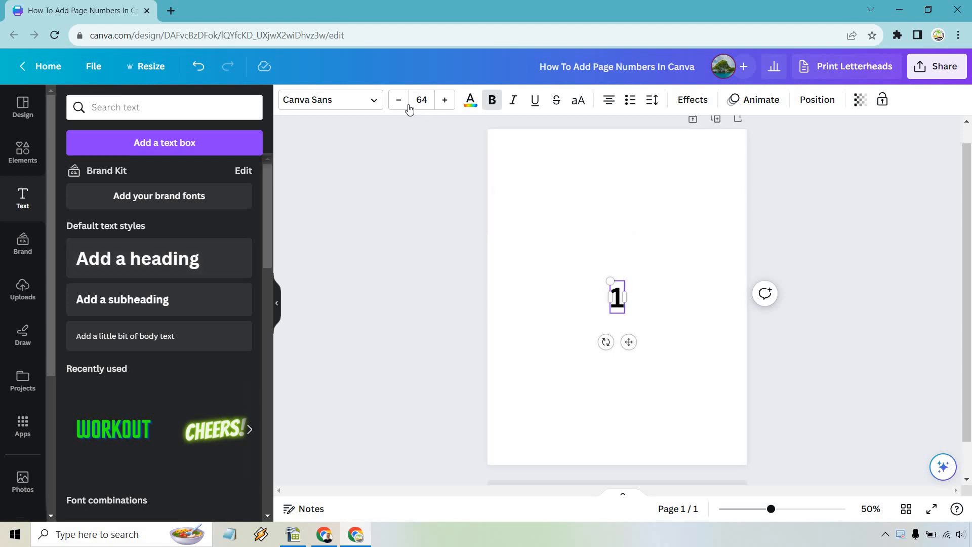
click(399, 101)
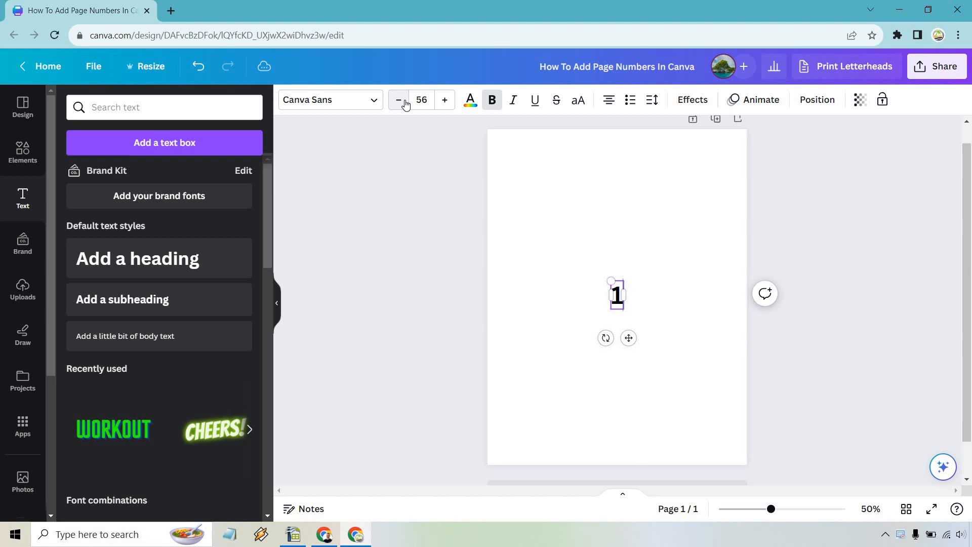
click(399, 101)
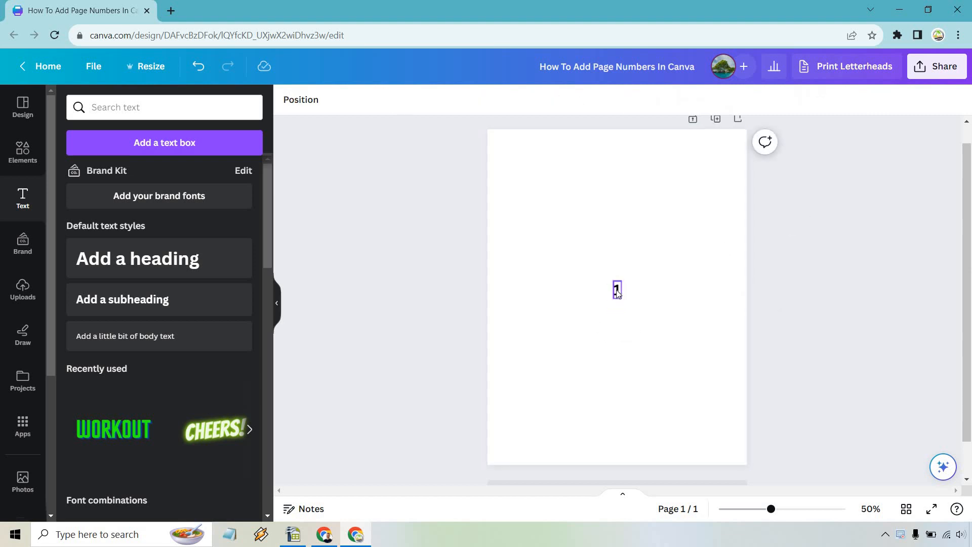
- Move the number 1 text box to the page's bottom-right corner as a page number
drag(617, 289, 730, 447)
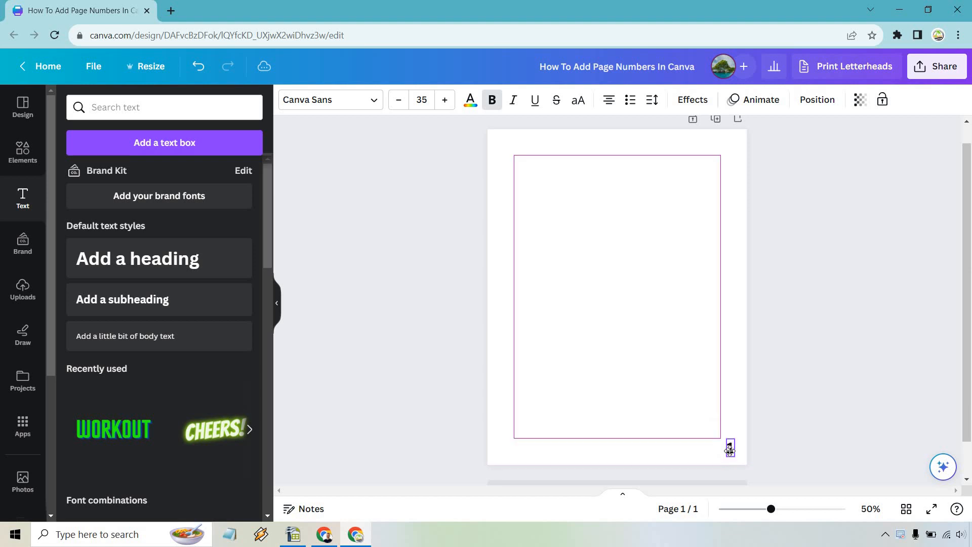
click(857, 420)
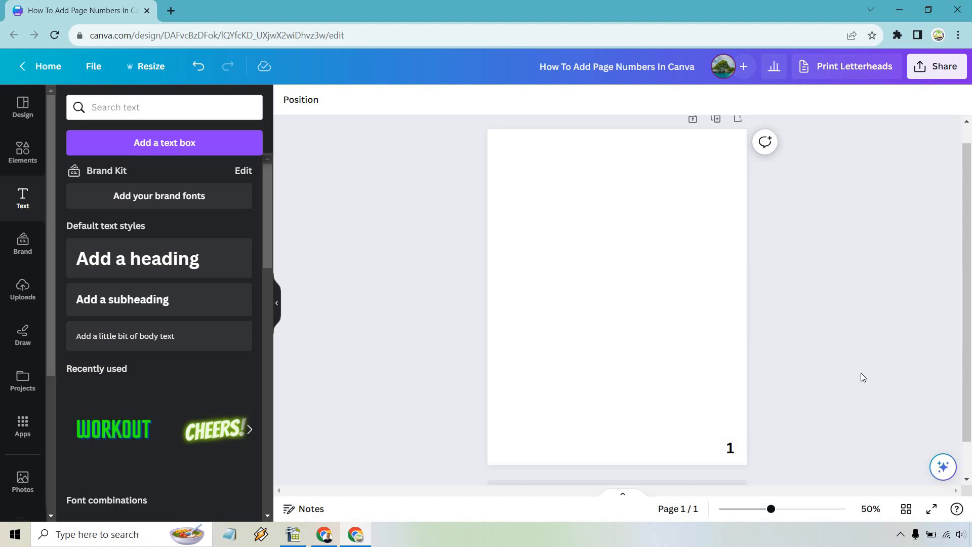
mouse_move(863, 341)
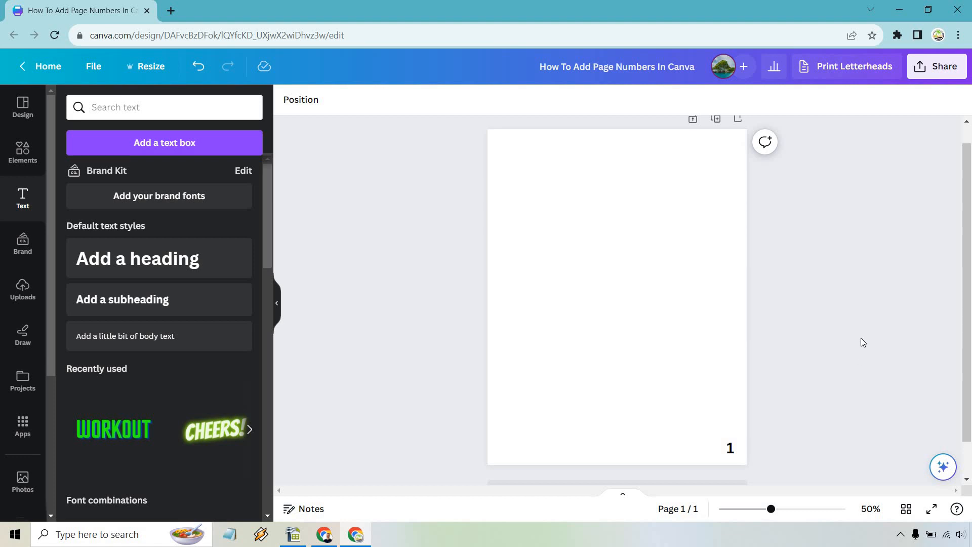
mouse_move(715, 140)
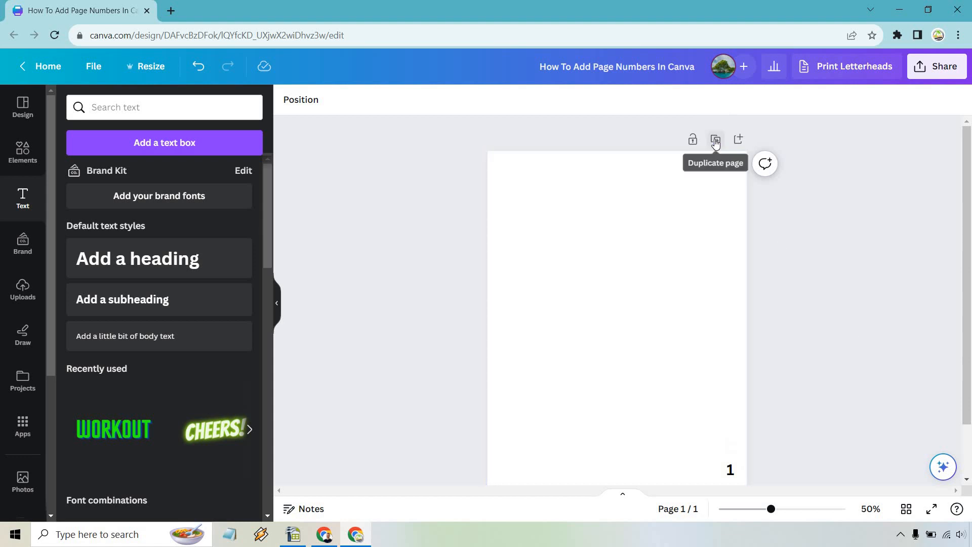
- Duplicate page 1, change the copy's number to 2, then duplicate again for a third page
click(715, 138)
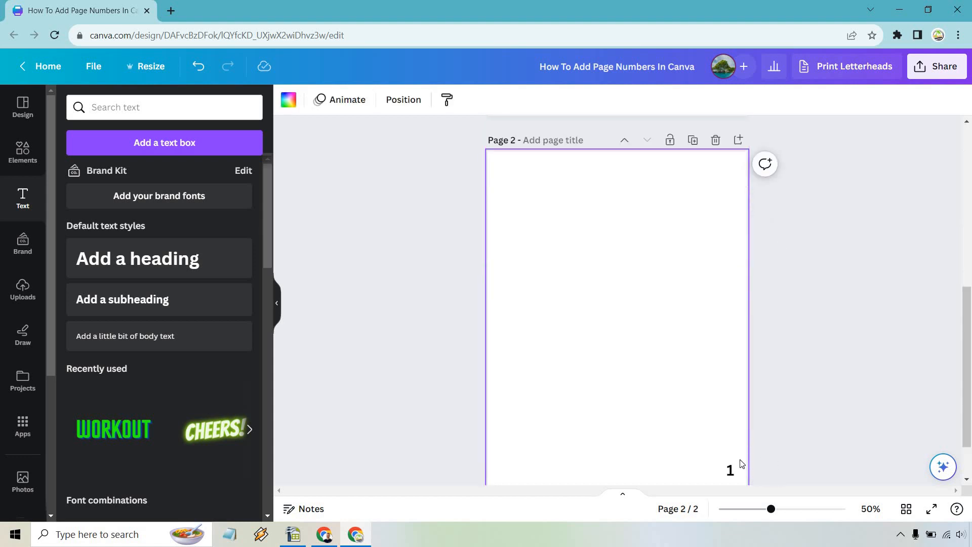
click(730, 470)
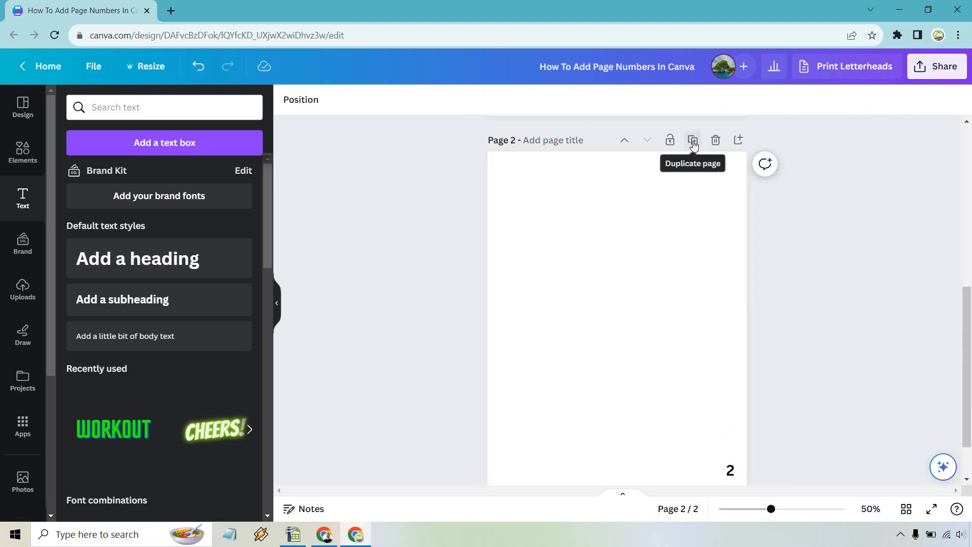
click(693, 140)
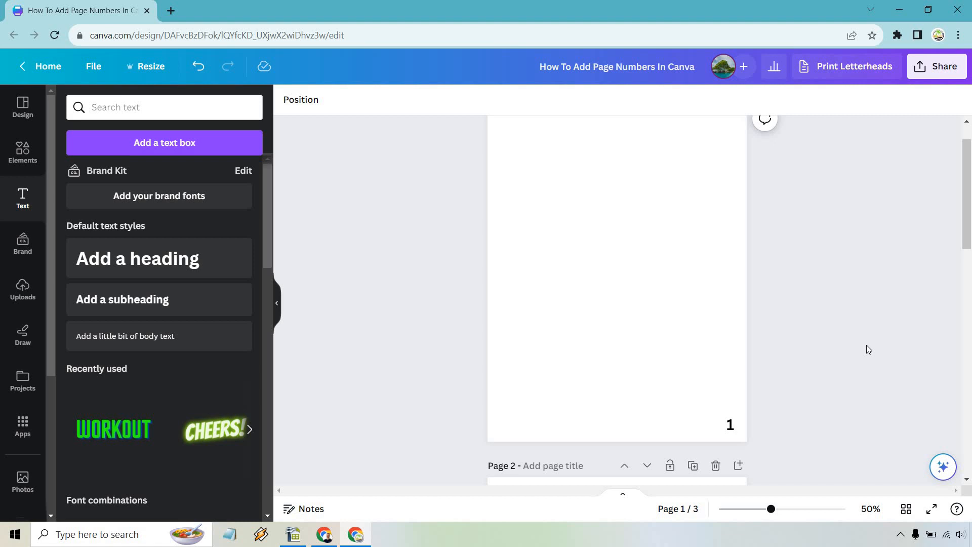
mouse_move(815, 344)
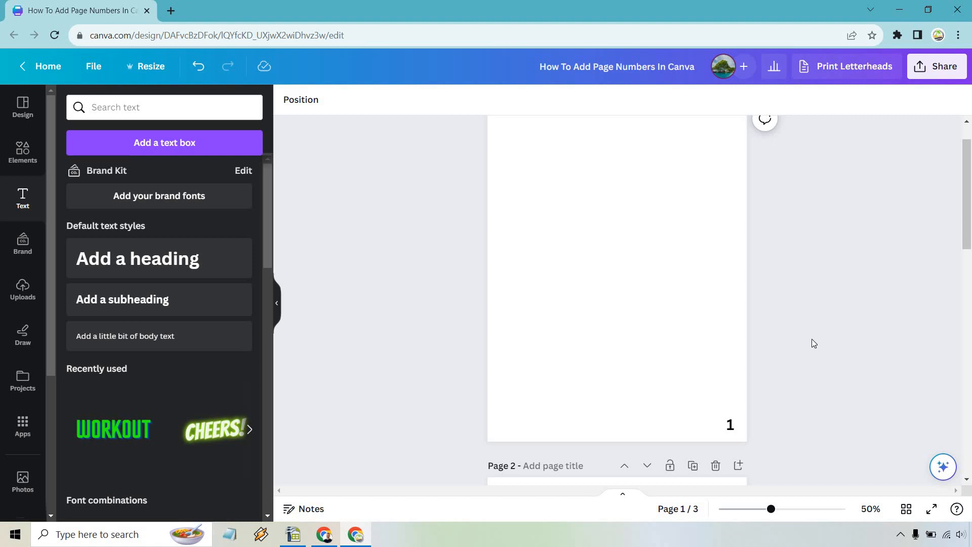
mouse_move(115, 218)
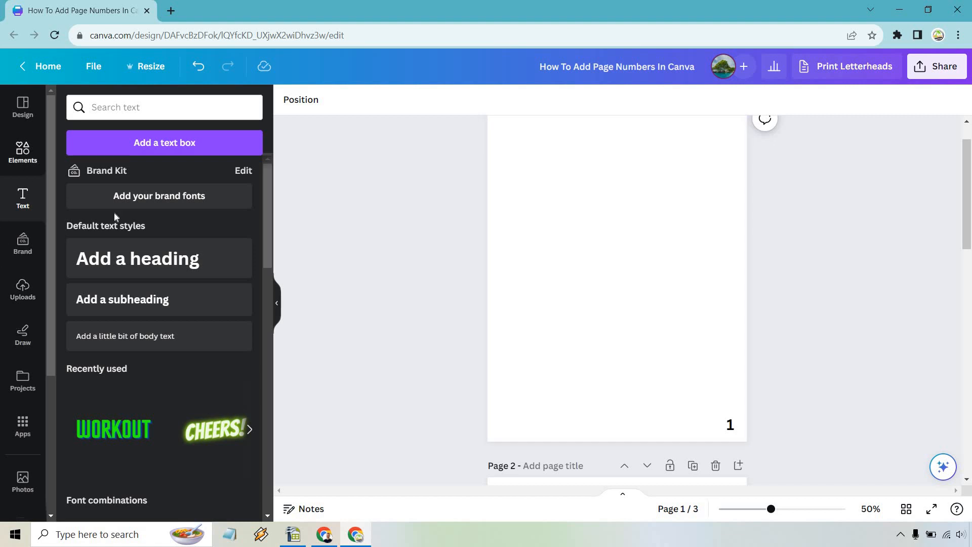
- Add a circle shape from the Elements panel to the centre of page 1
click(23, 152)
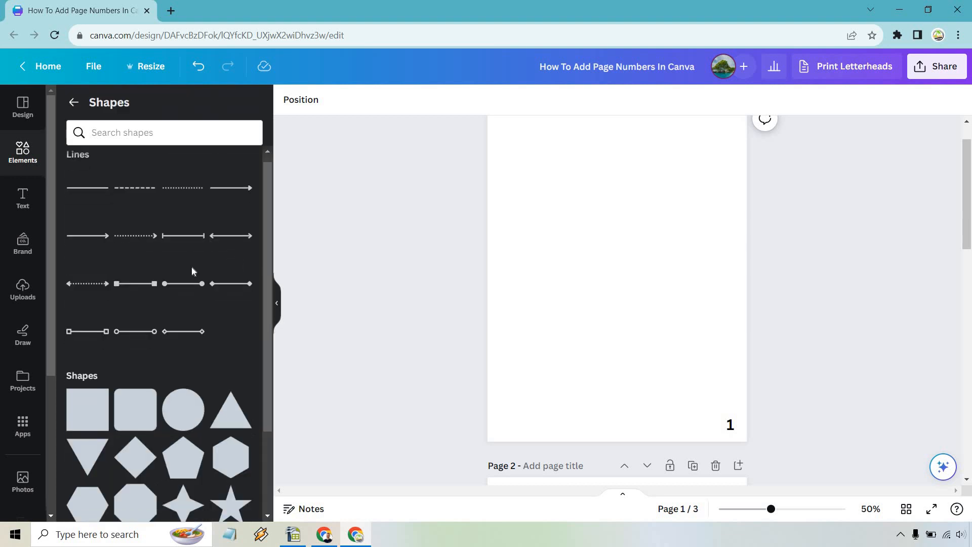
scroll(down, 3)
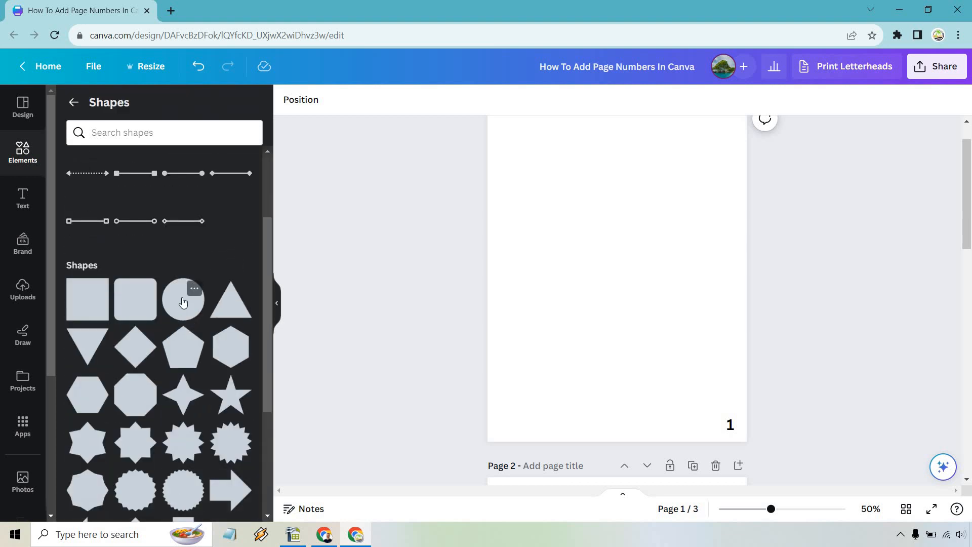
click(183, 300)
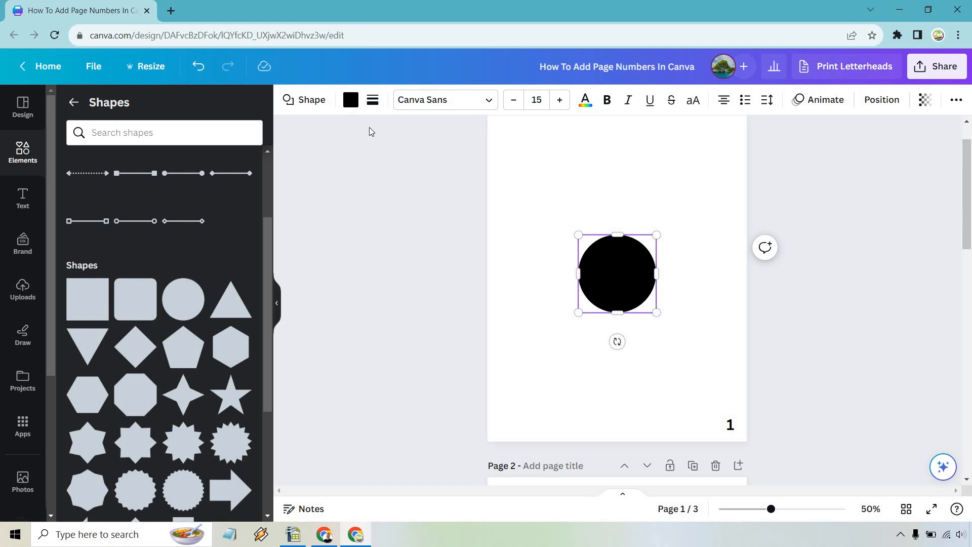
- Fill the circle green, shrink it to a small dot and place it onto the number 1
click(349, 100)
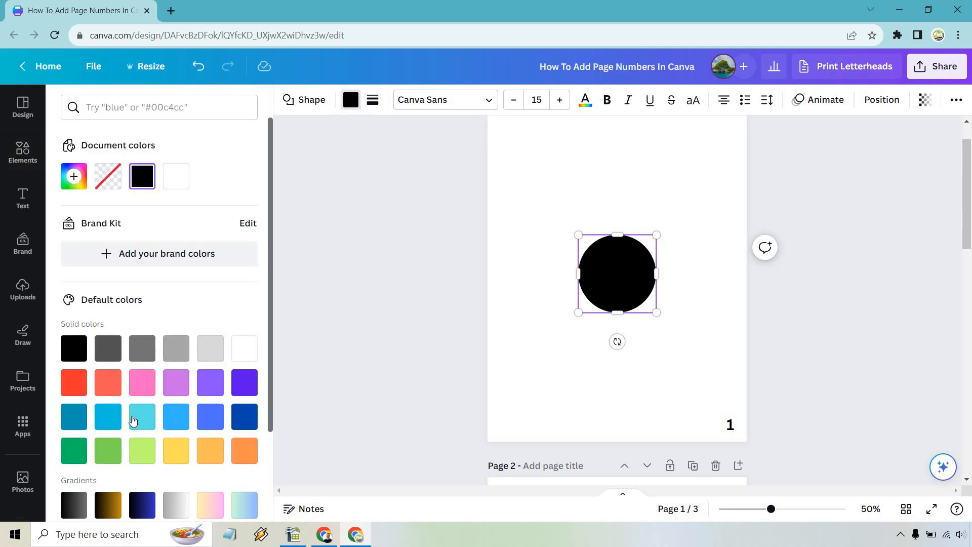
click(107, 449)
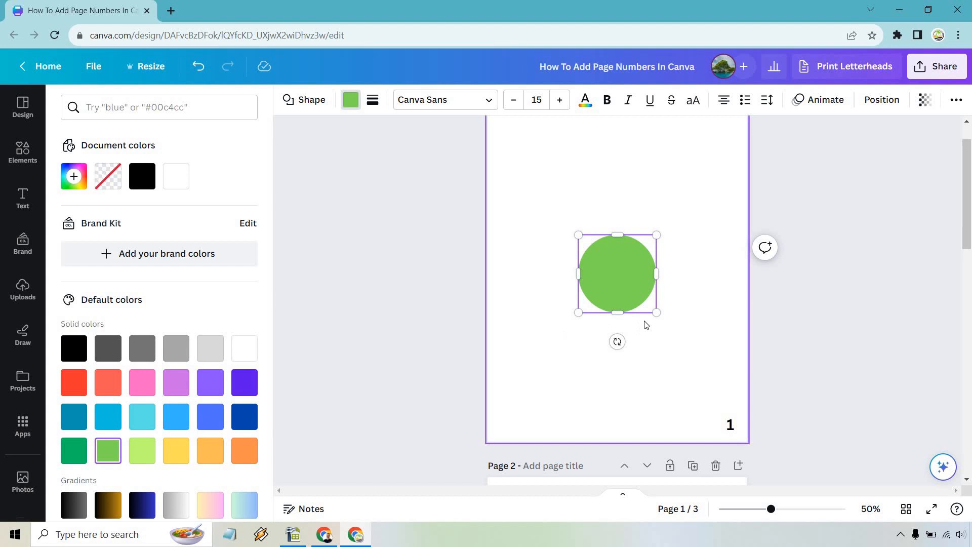
drag(657, 313, 599, 257)
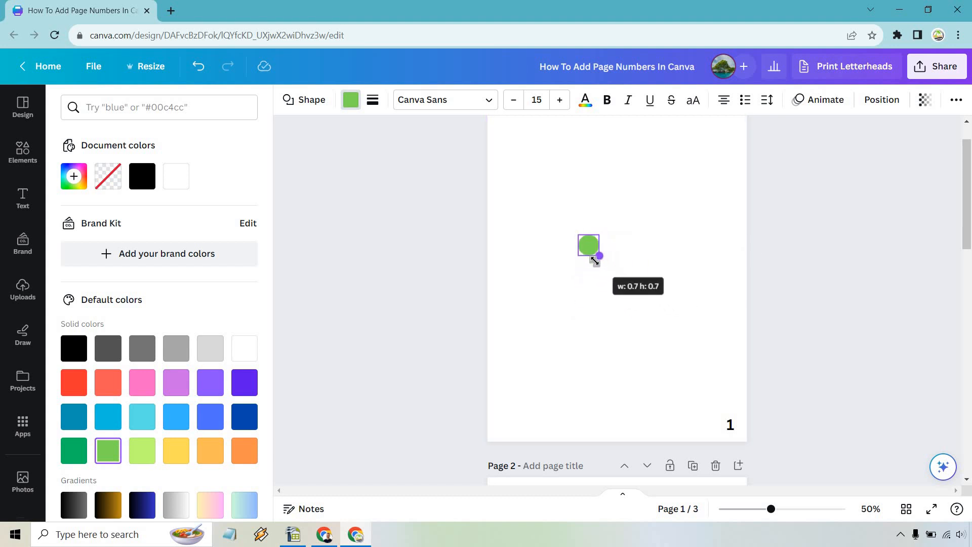
drag(588, 245, 681, 364)
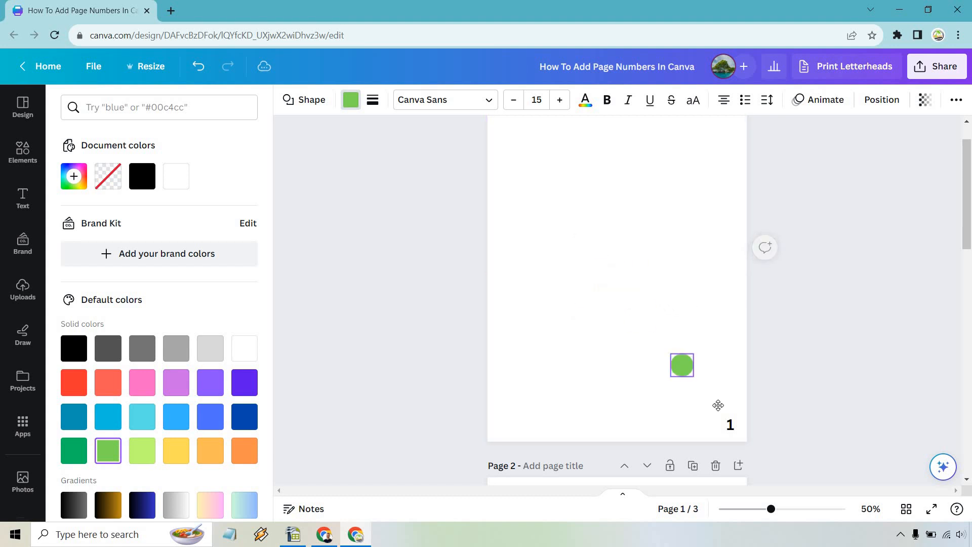
drag(681, 365, 730, 422)
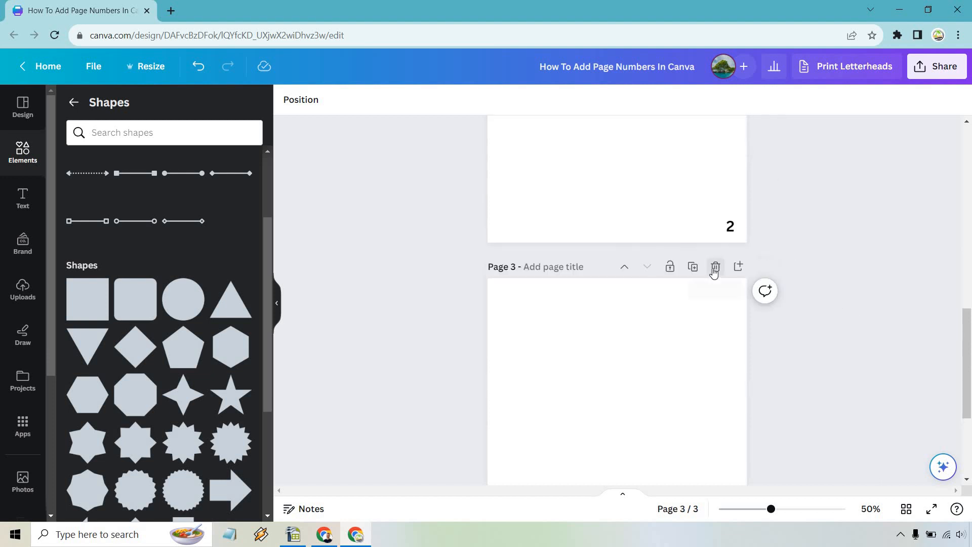
- Delete pages 3 and 2, leaving a single page with number 1 on its green dot
click(715, 266)
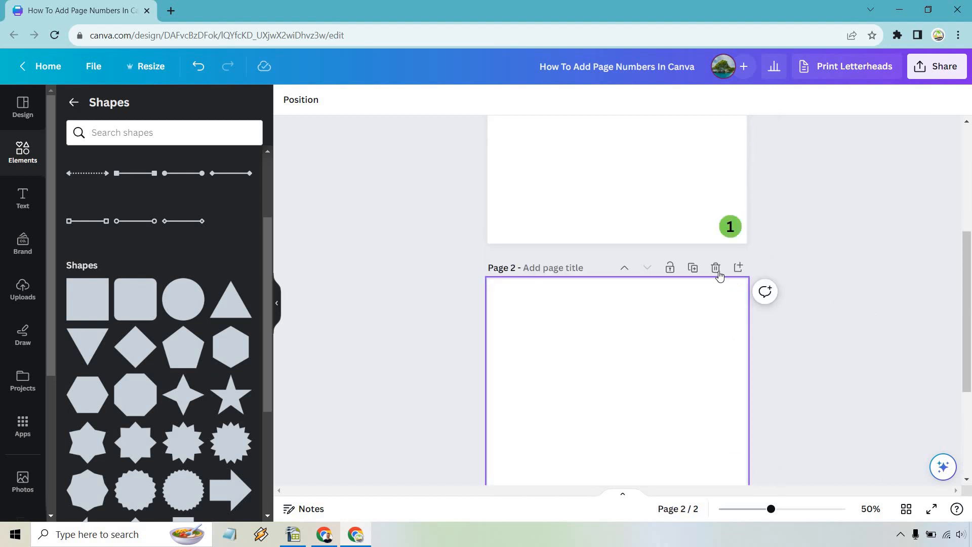
click(716, 268)
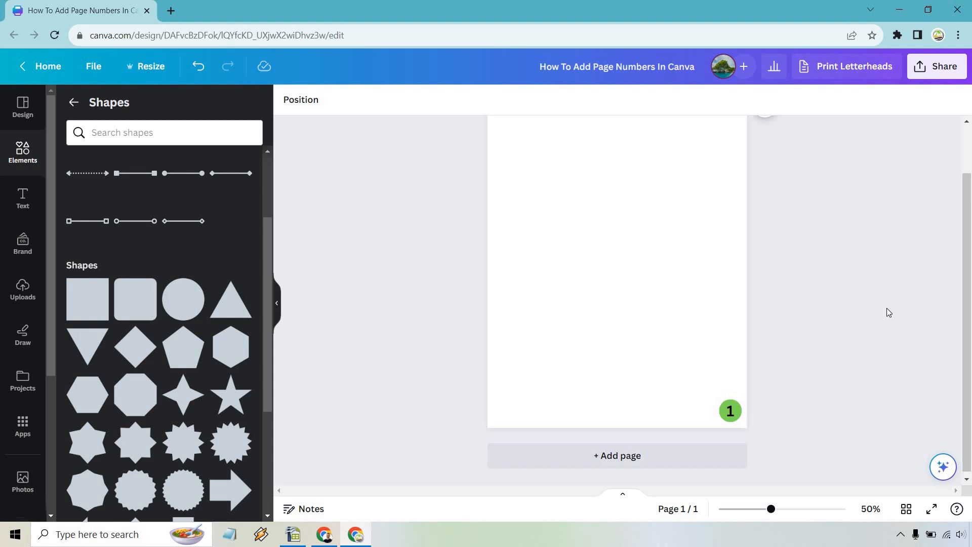